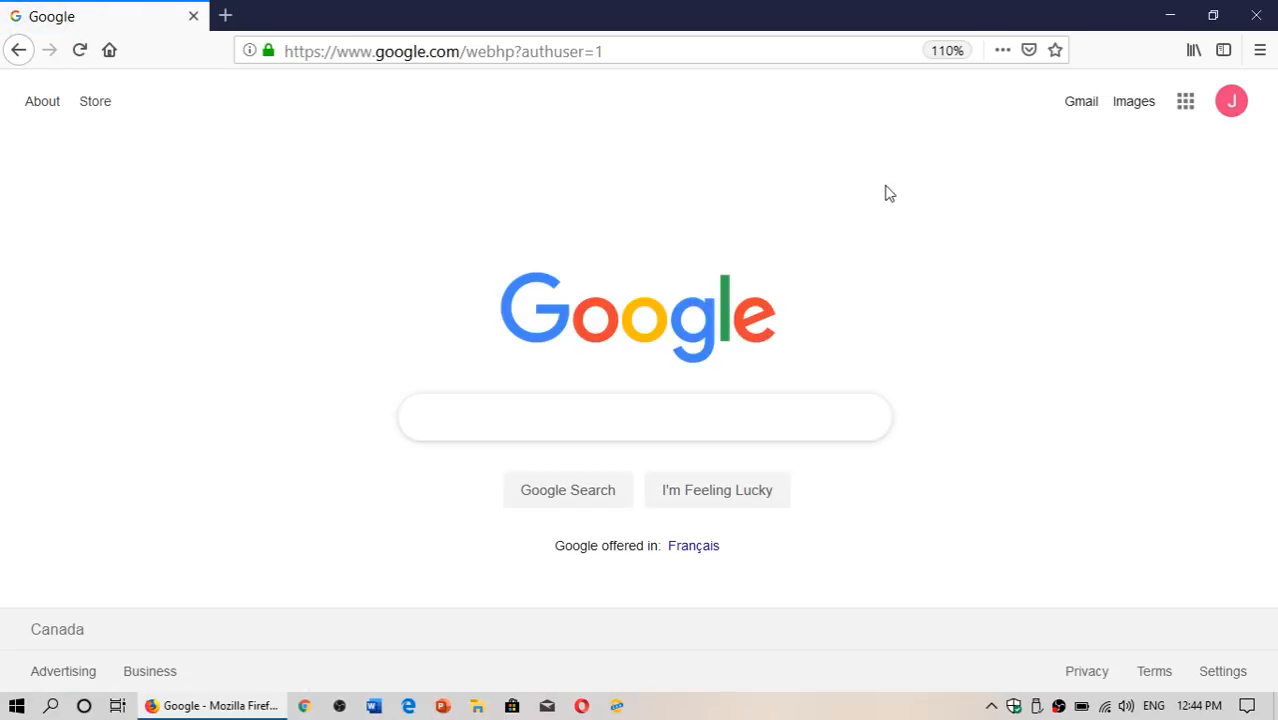
- From the profile avatar menu, open the Google Account home page in a new tab
click(645, 417)
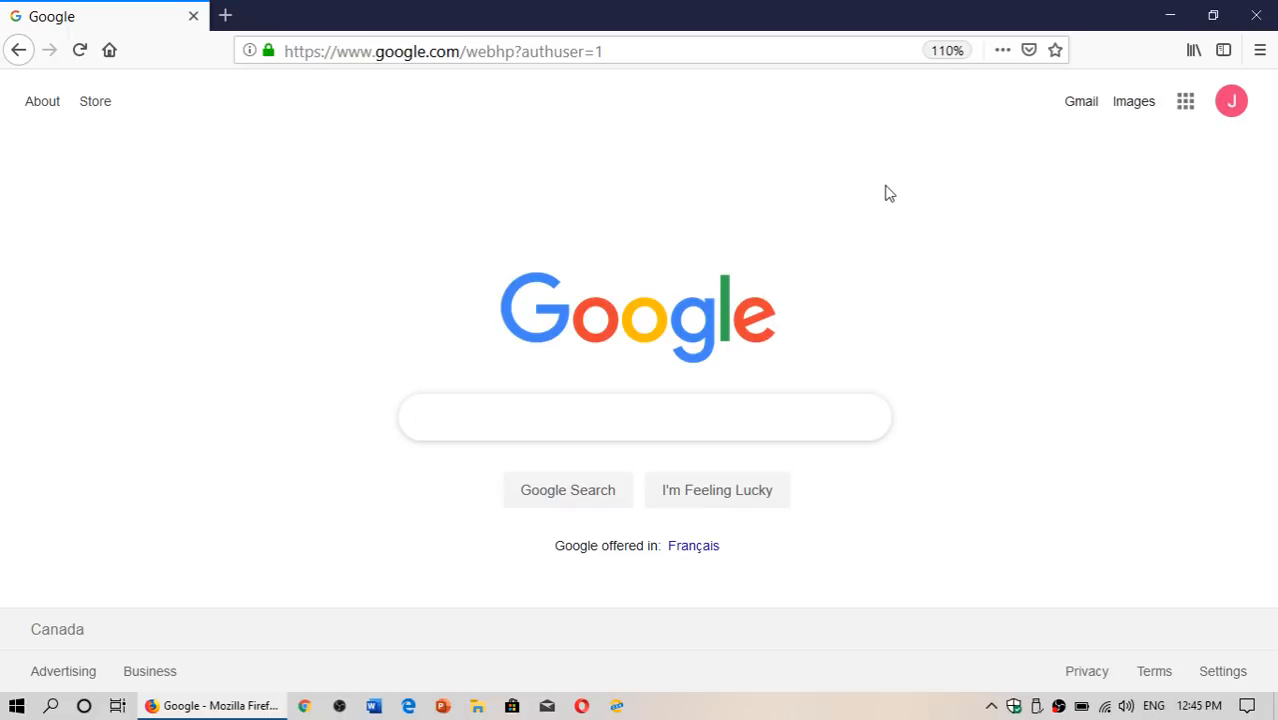
click(645, 417)
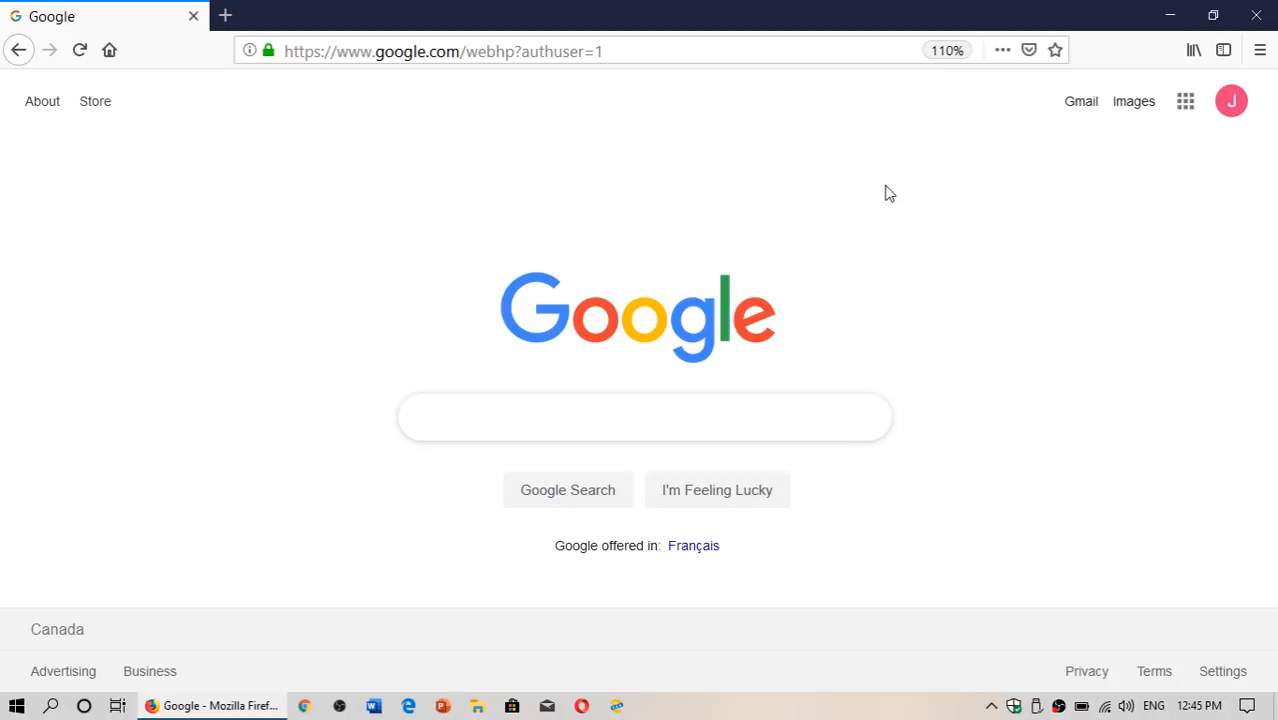
click(645, 417)
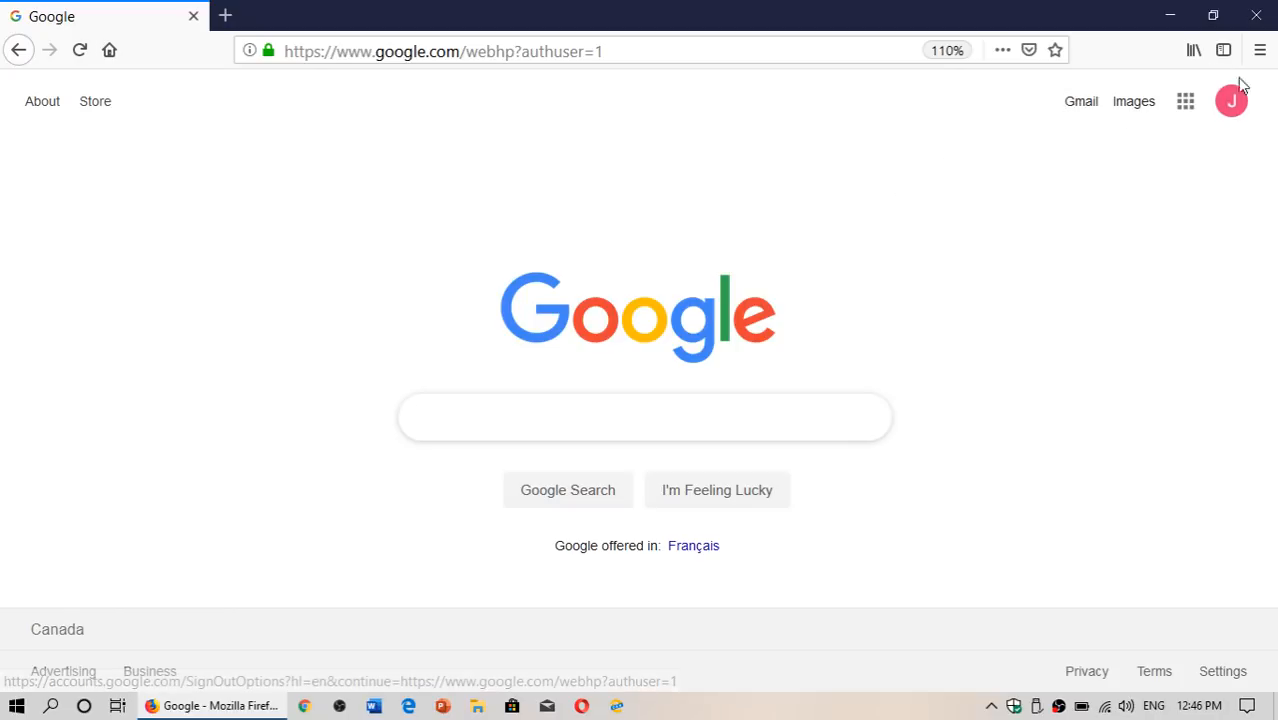
click(643, 417)
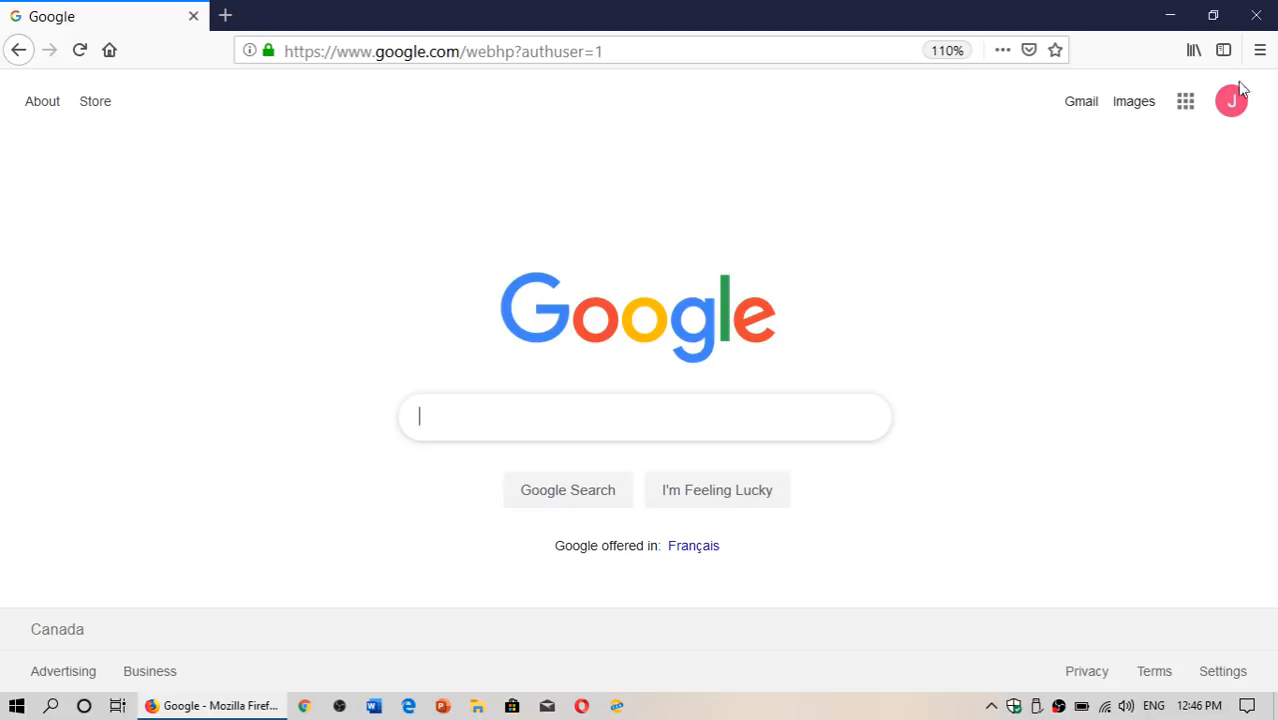
mouse_move(1231, 133)
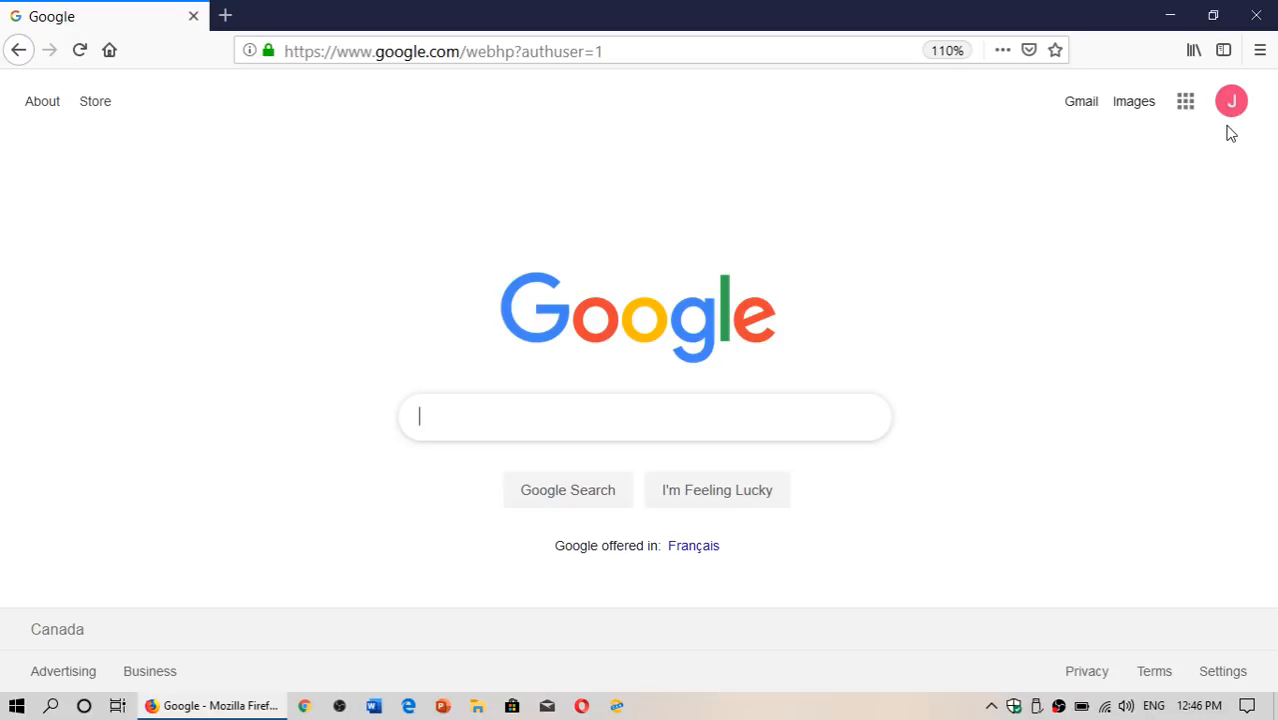
mouse_move(1227, 128)
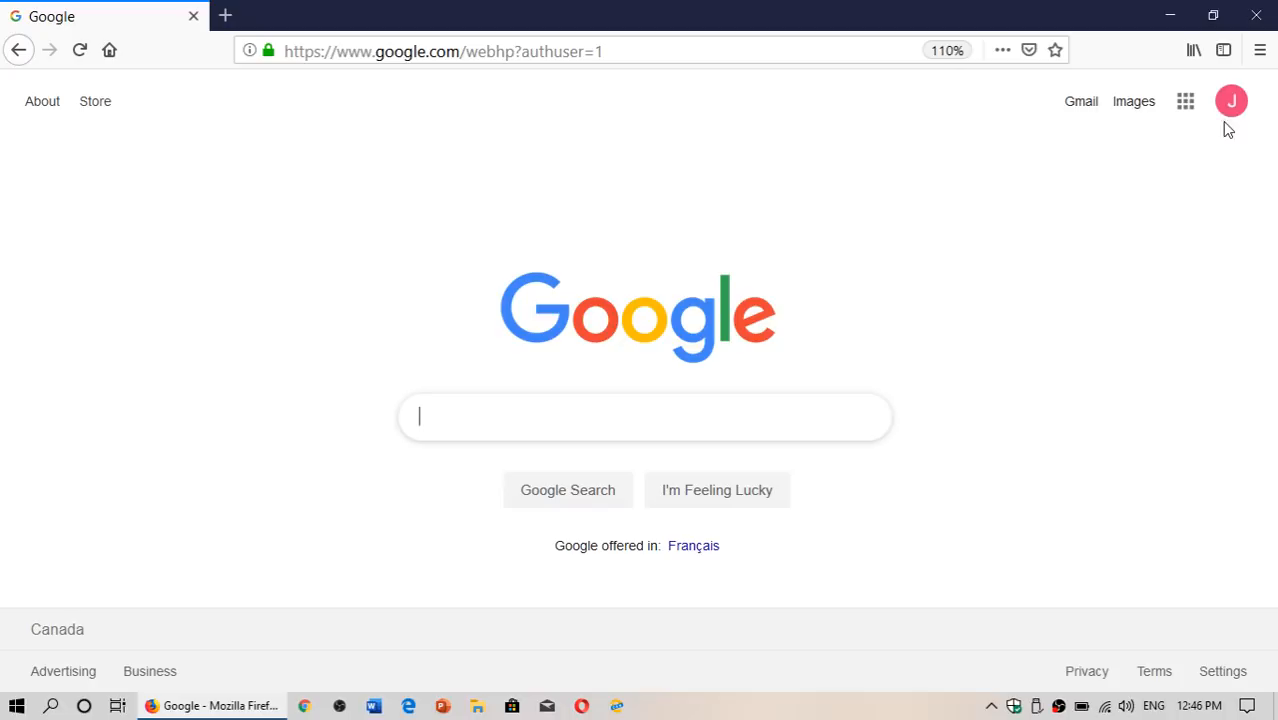
click(1231, 100)
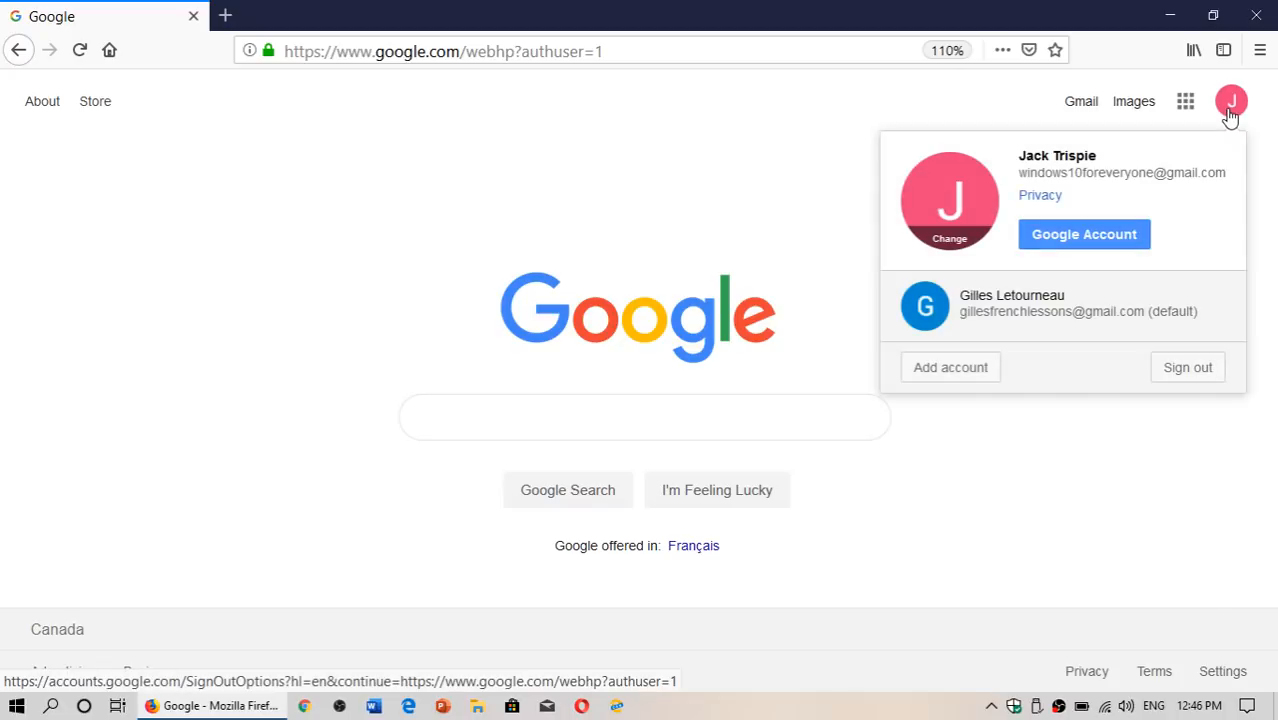
click(1083, 234)
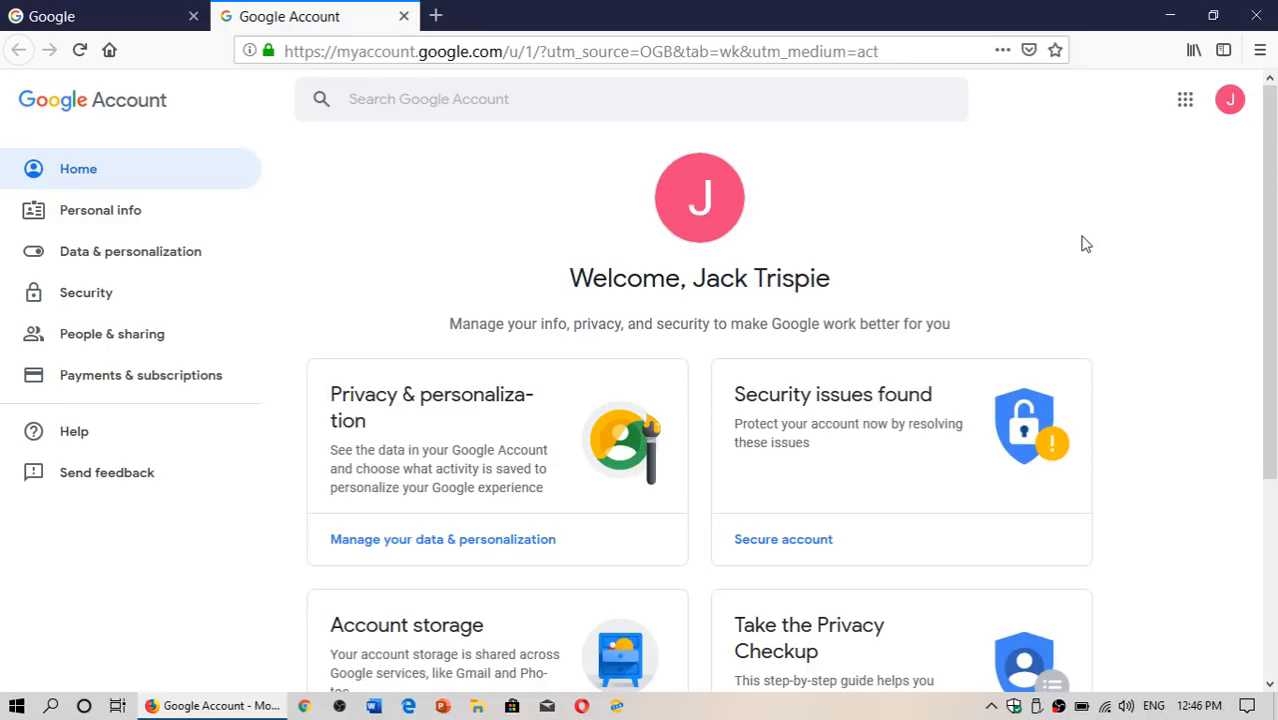
- Select Security in the left sidebar to show the account's security settings
scroll(down, 3)
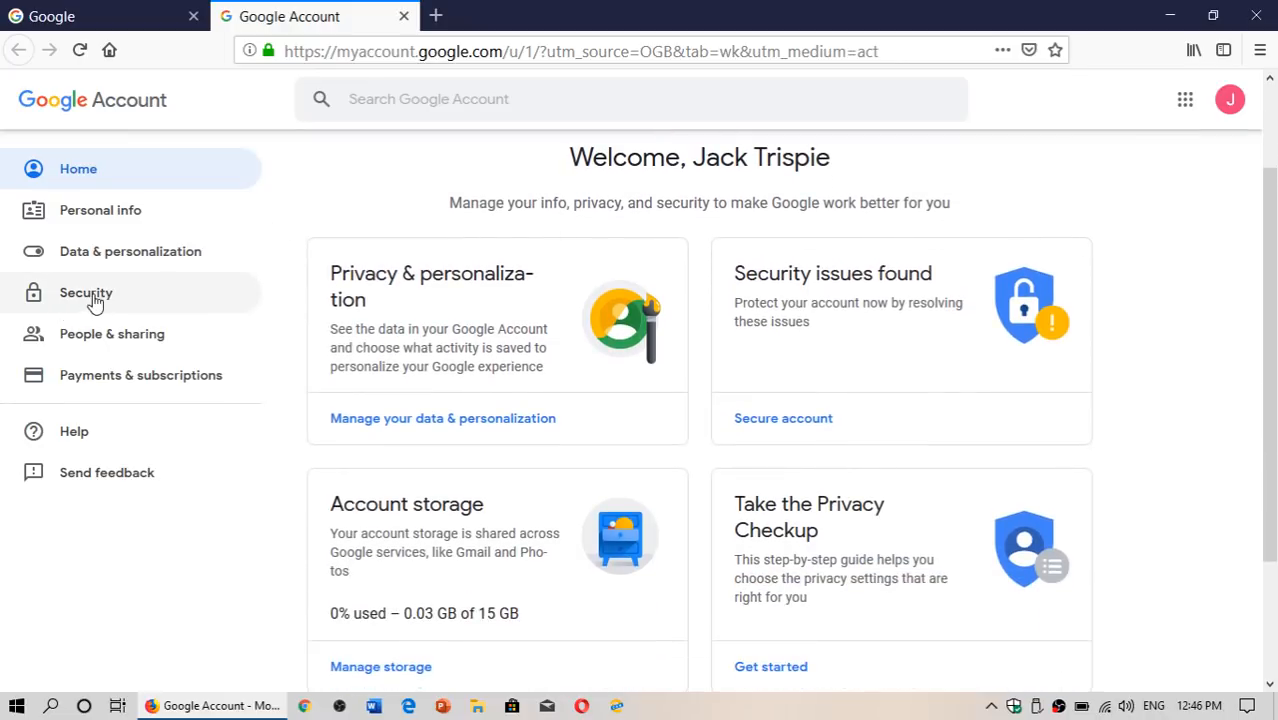
mouse_move(95, 298)
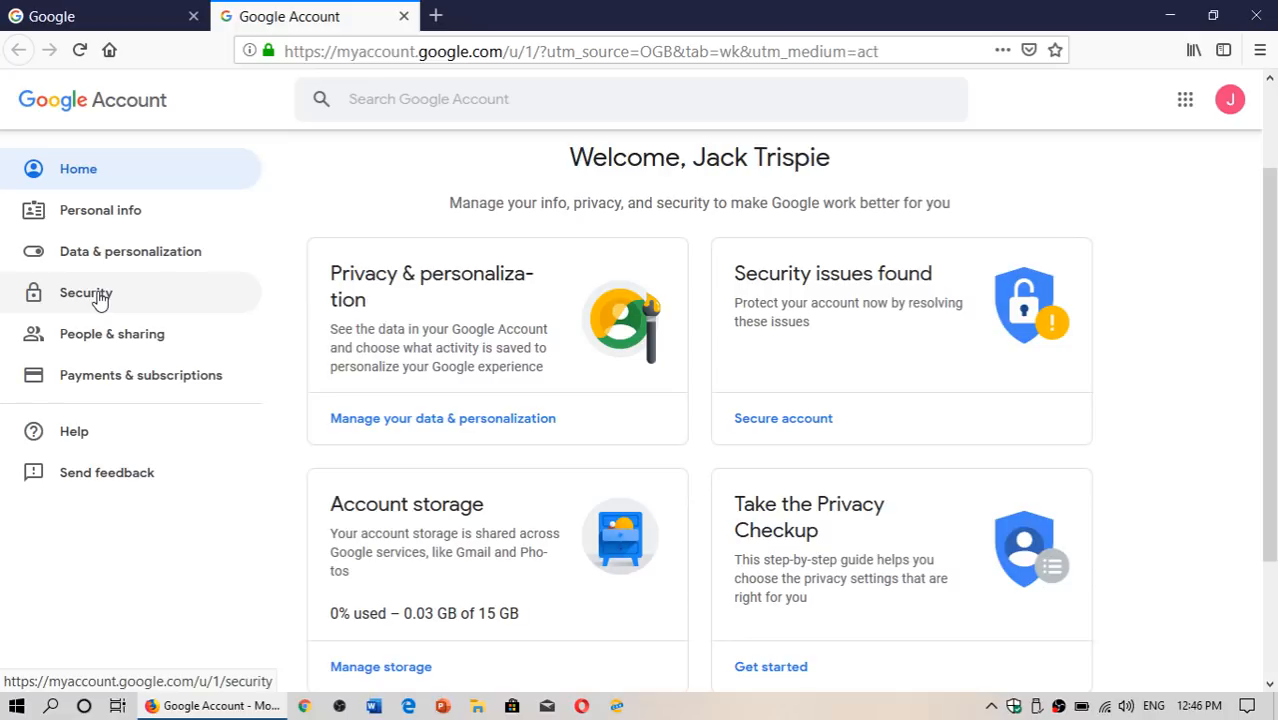
click(85, 292)
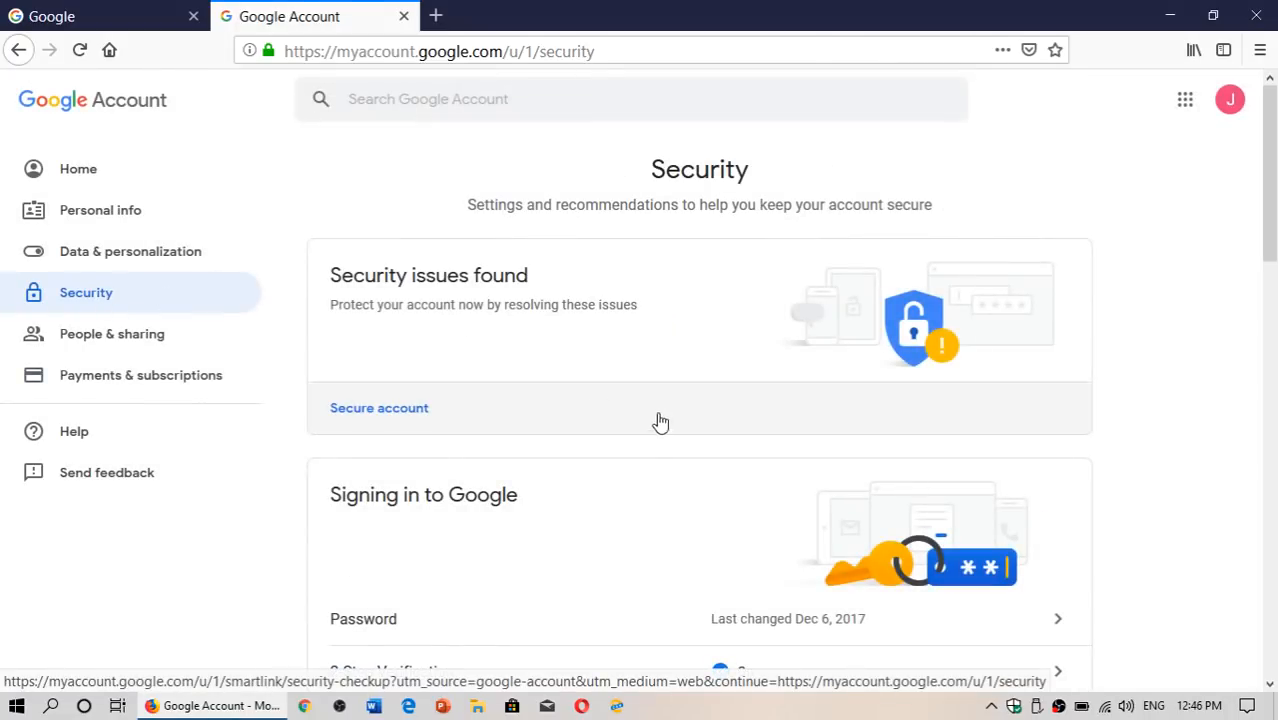
- Scroll to the Signing in to Google section where 2-Step Verification shows On
scroll(down, 3)
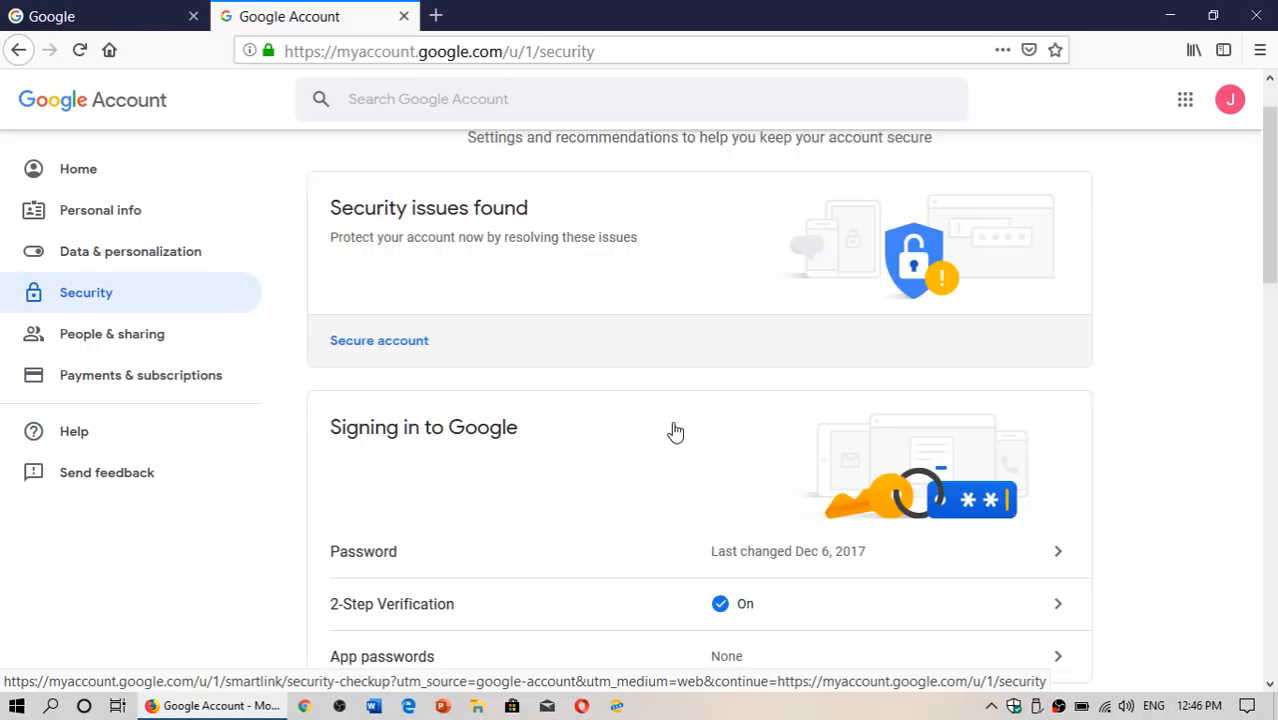
scroll(down, 3)
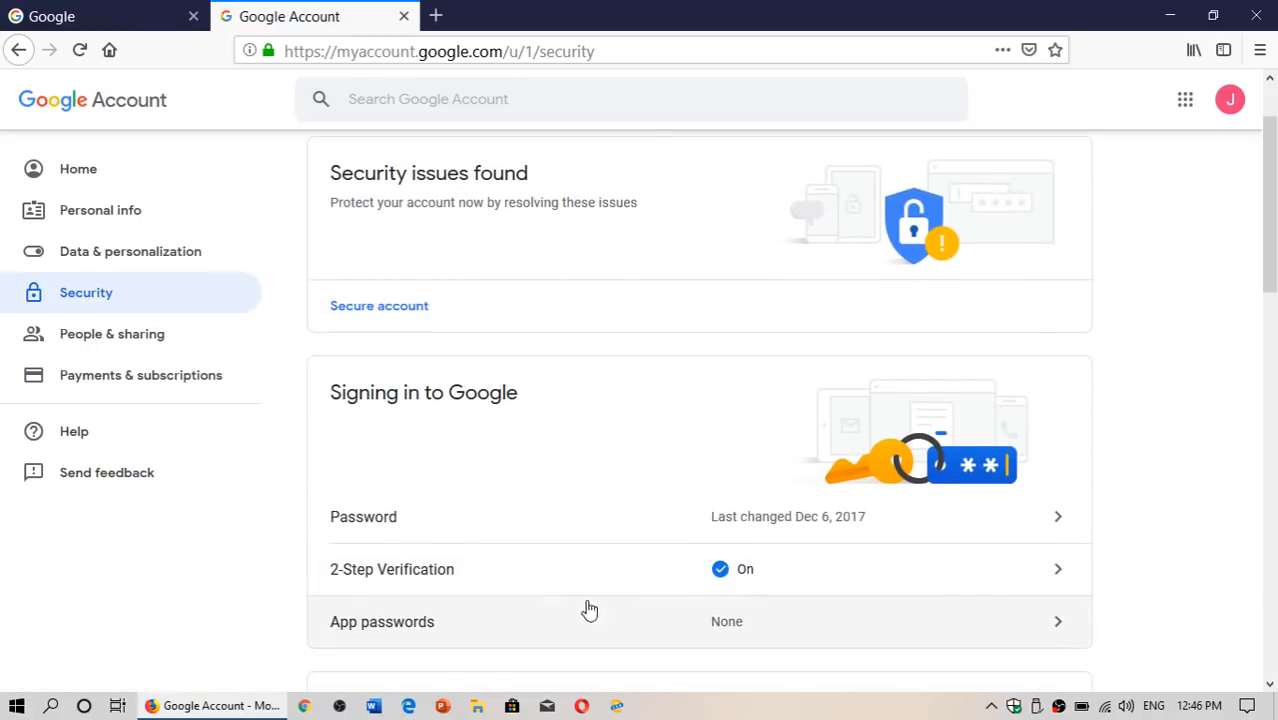
mouse_move(800, 572)
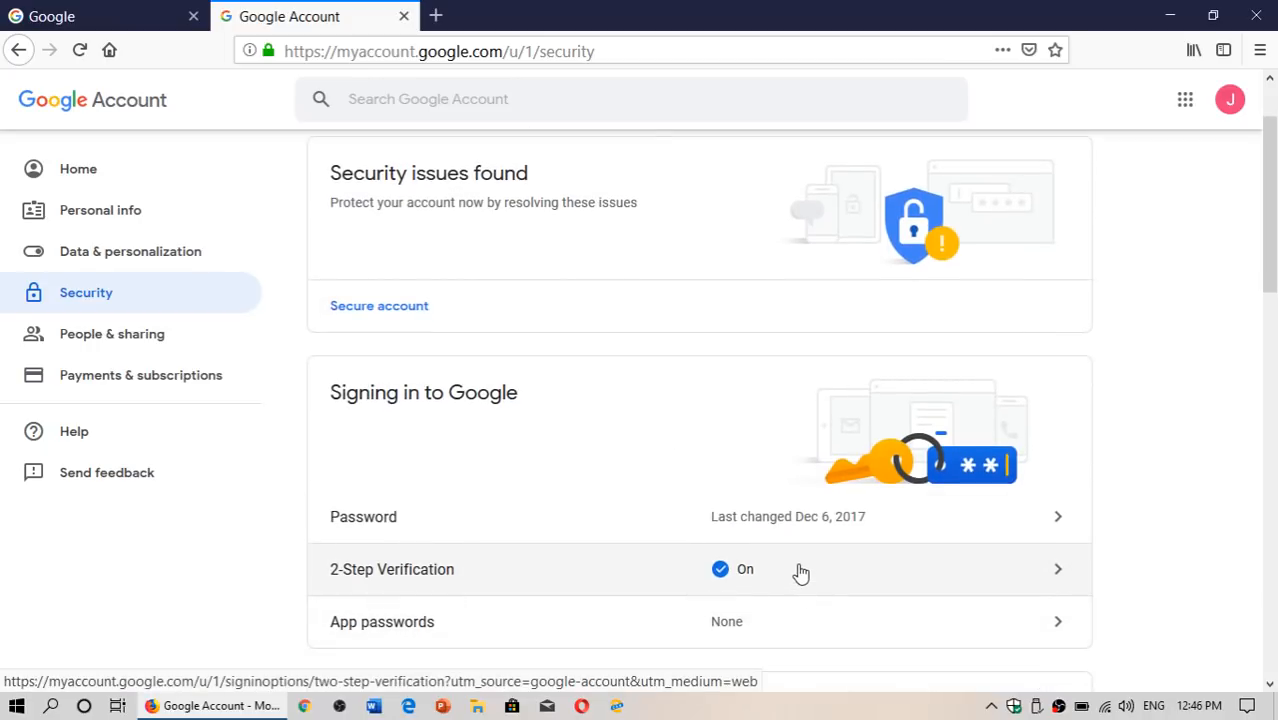